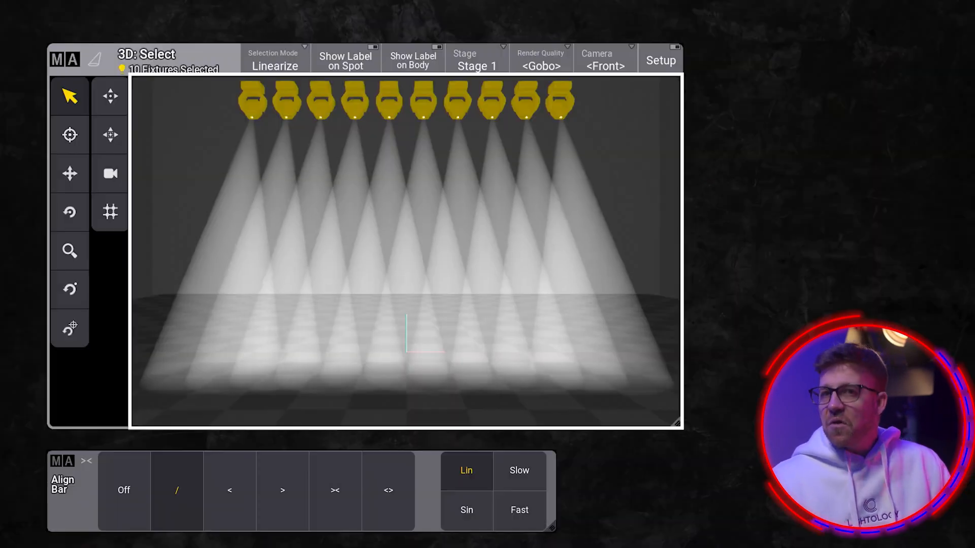
Step: Apply the linear "/" Align mode so the ten moving heads spread evenly across the stage
{"action": "left_click", "coordinate": [177, 490]}
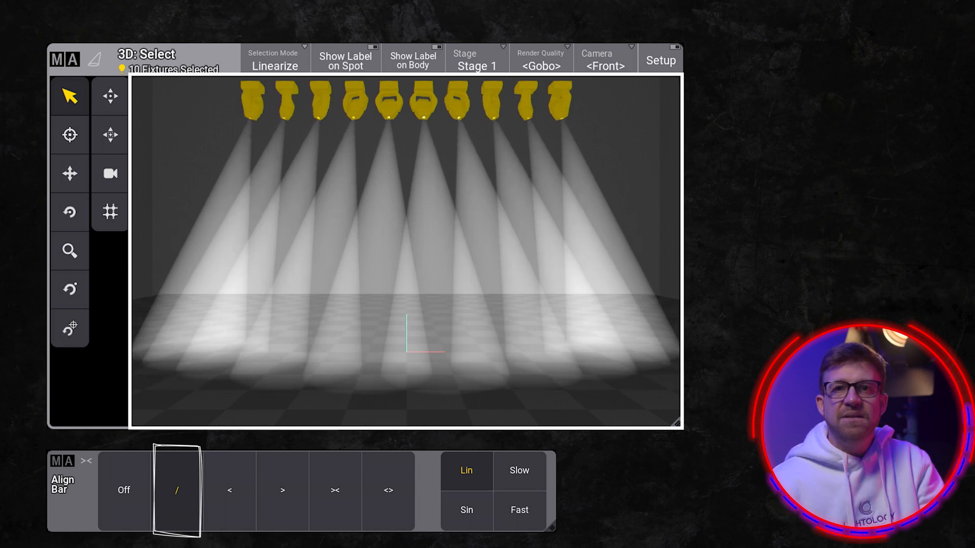